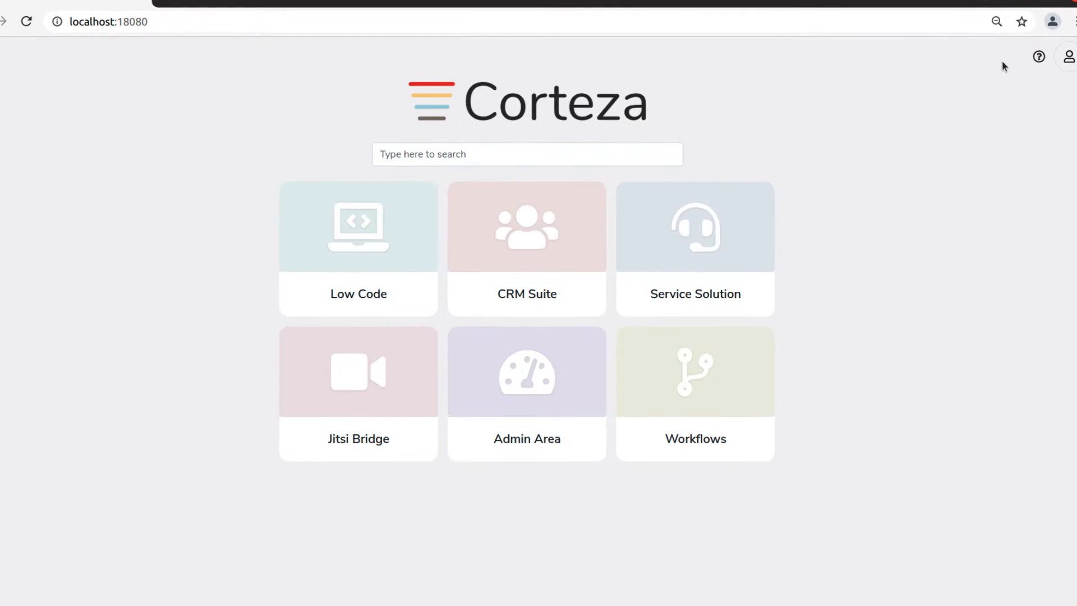
mouse_move(406, 282)
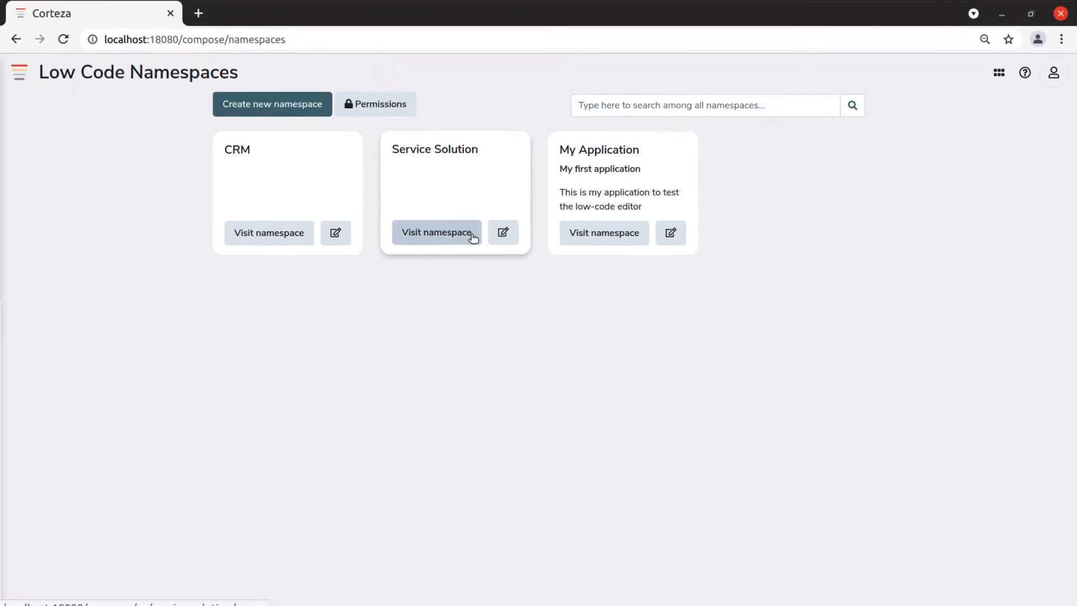
- Enter the Service Solution namespace from its card on the Low Code page
left_click(437, 233)
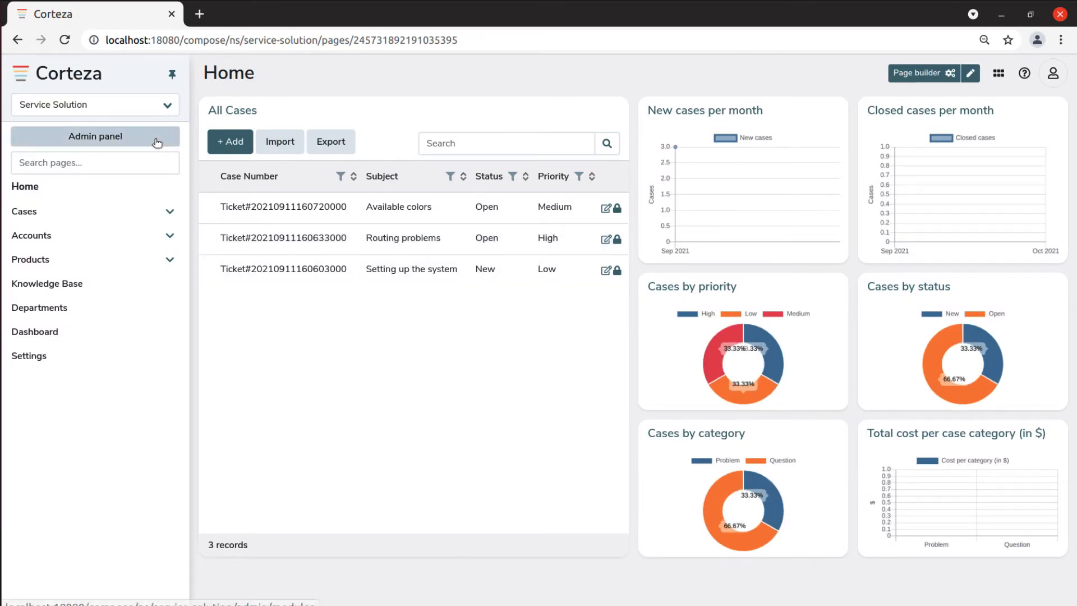
- Go to the Service Solution admin panel to reach the My Item module editor
left_click(95, 137)
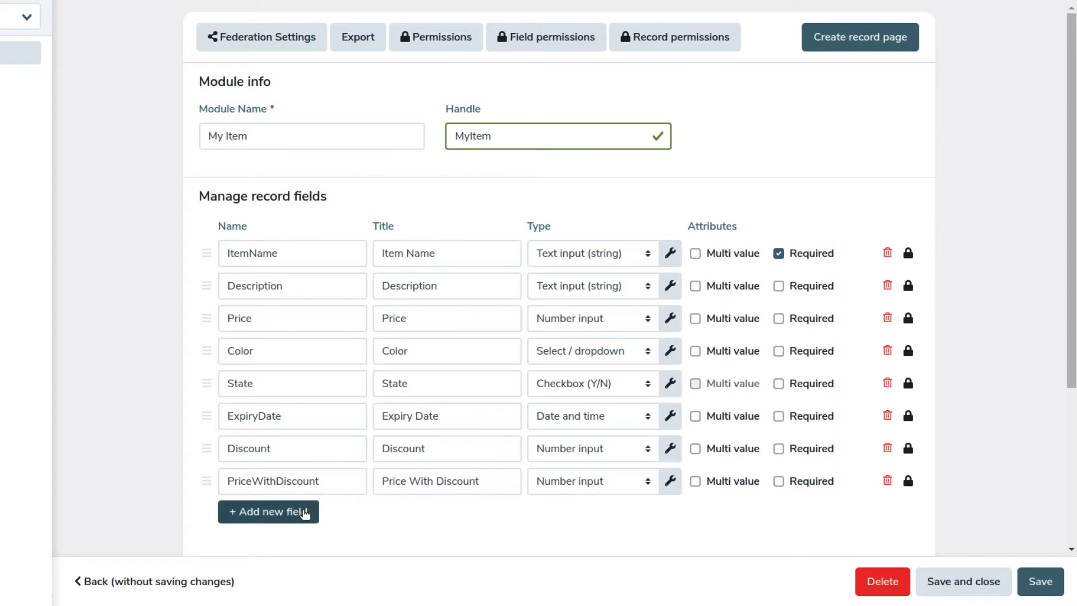
- Add a ninth field named AccountId, titled Account, of type Record selector
left_click(268, 512)
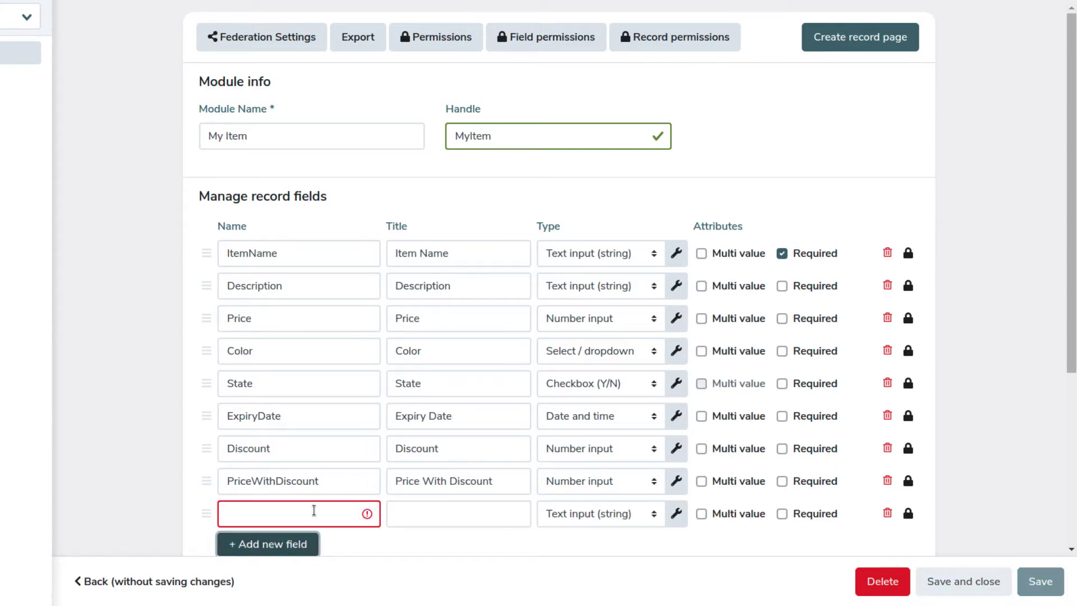
type("AccountId")
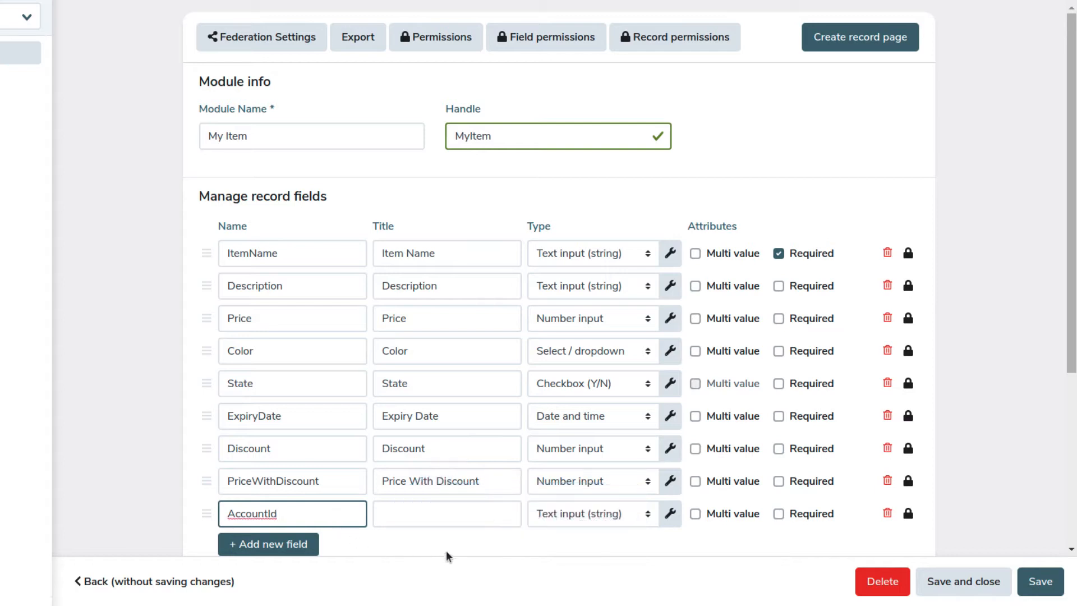
type("Accou")
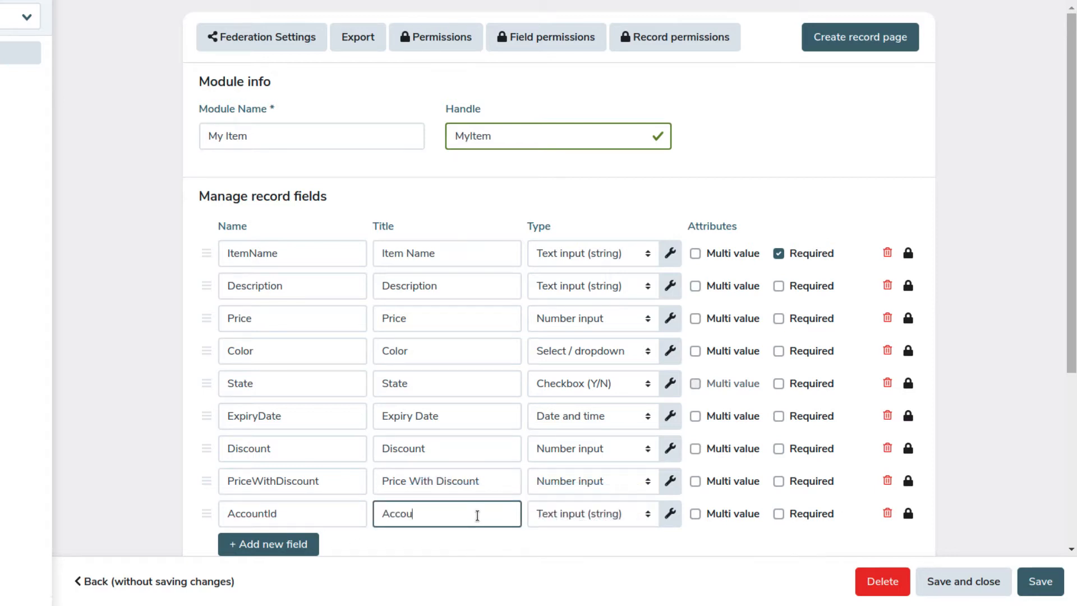
type("nt")
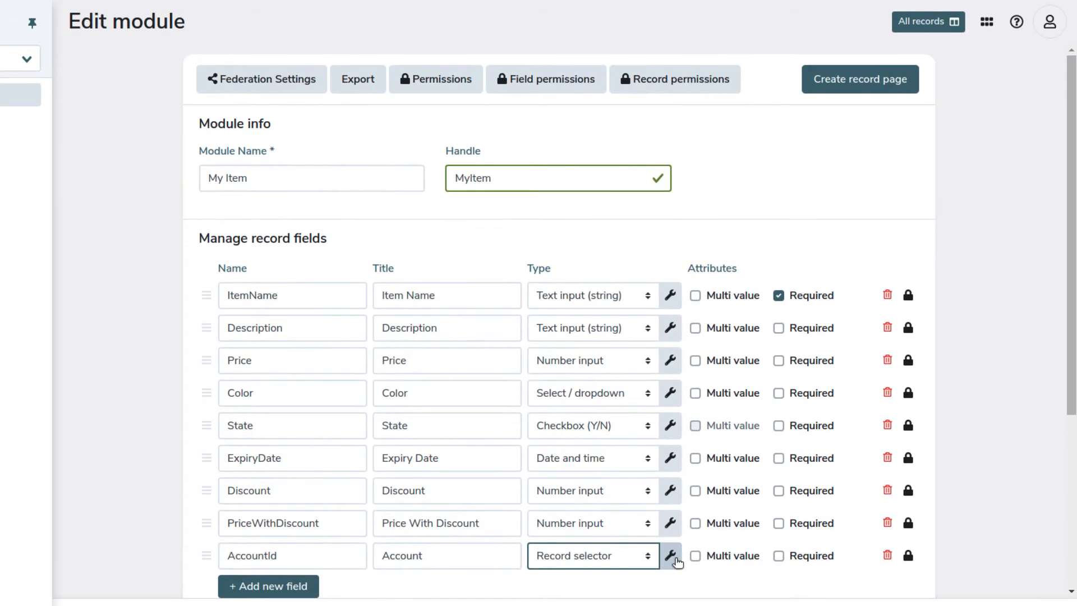
- Open the AccountId field's settings on the Record tab
left_click(671, 557)
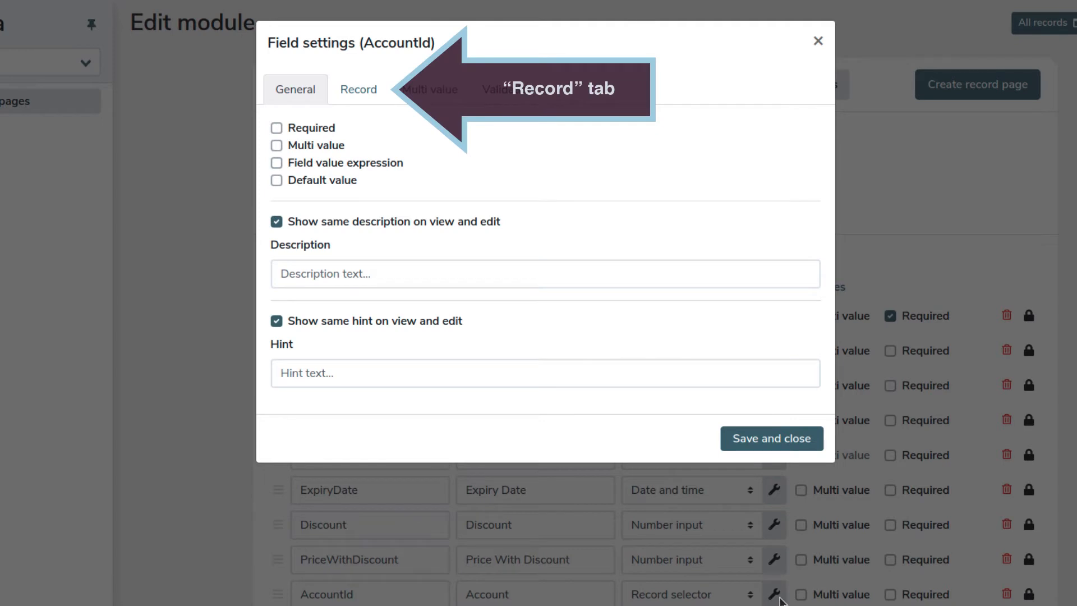
mouse_move(674, 536)
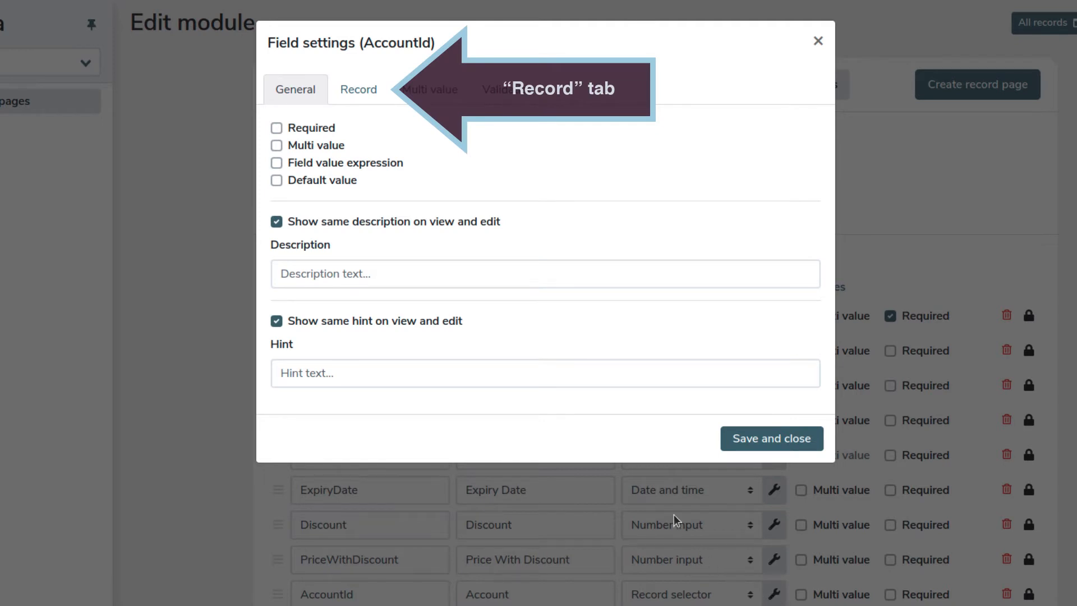
left_click(358, 89)
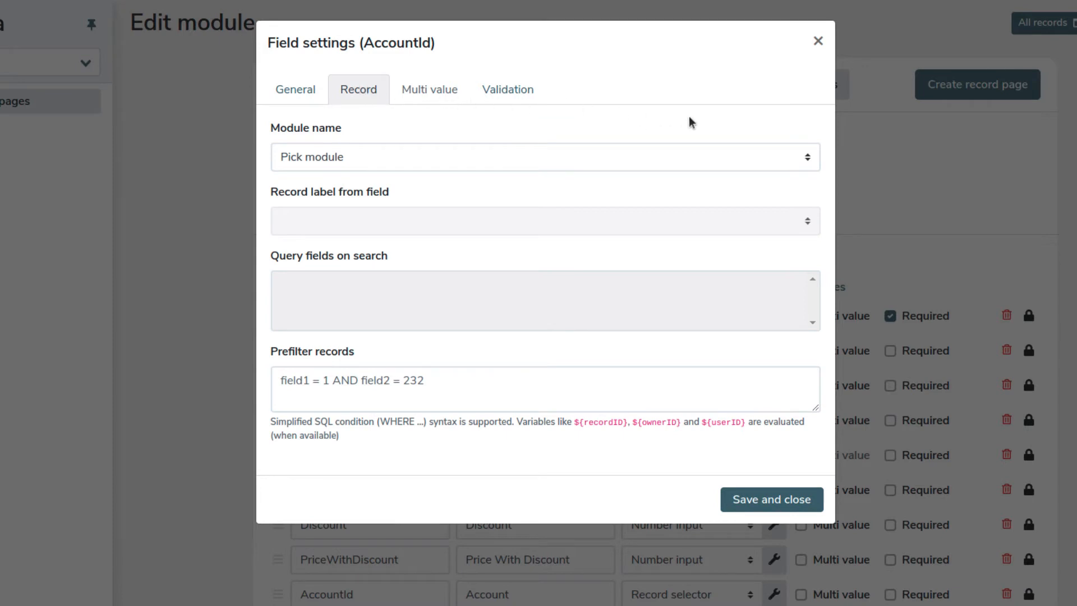
- Link AccountId to the Account module, labelling records by Account Name
left_click(544, 157)
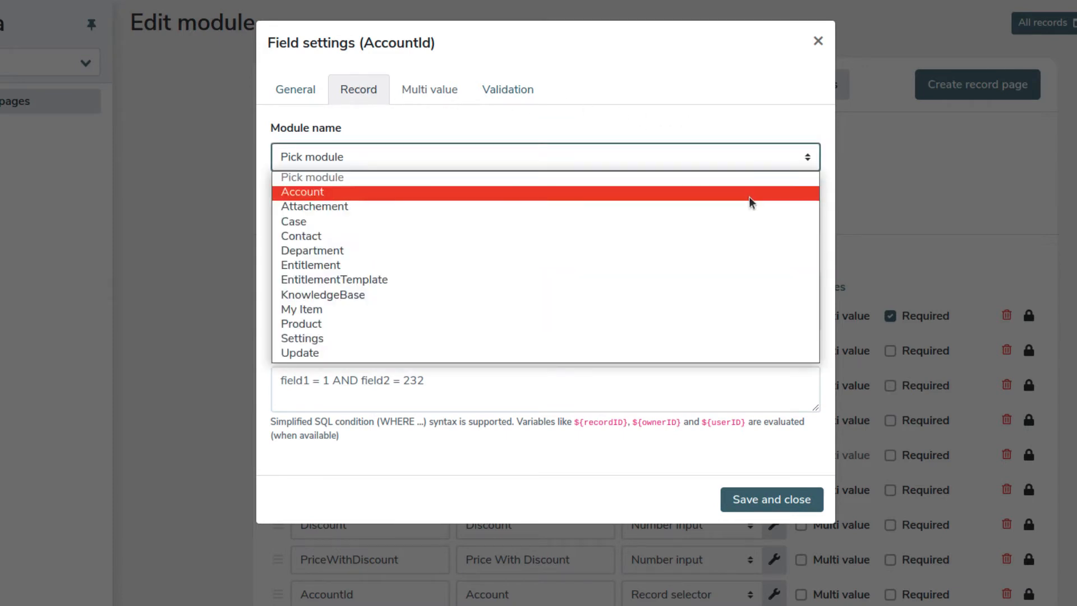
left_click(302, 191)
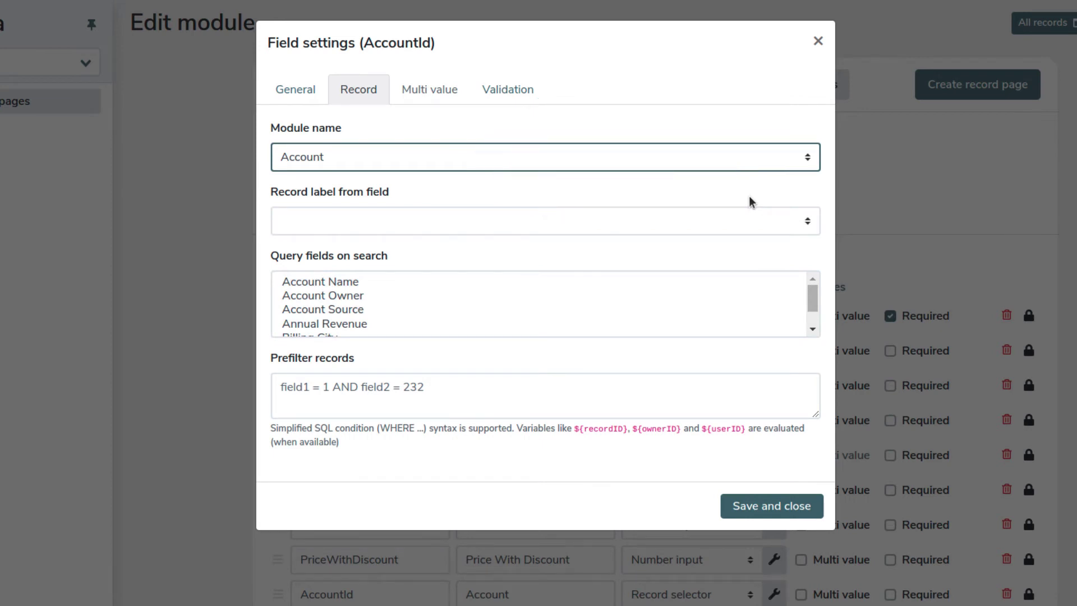
left_click(567, 218)
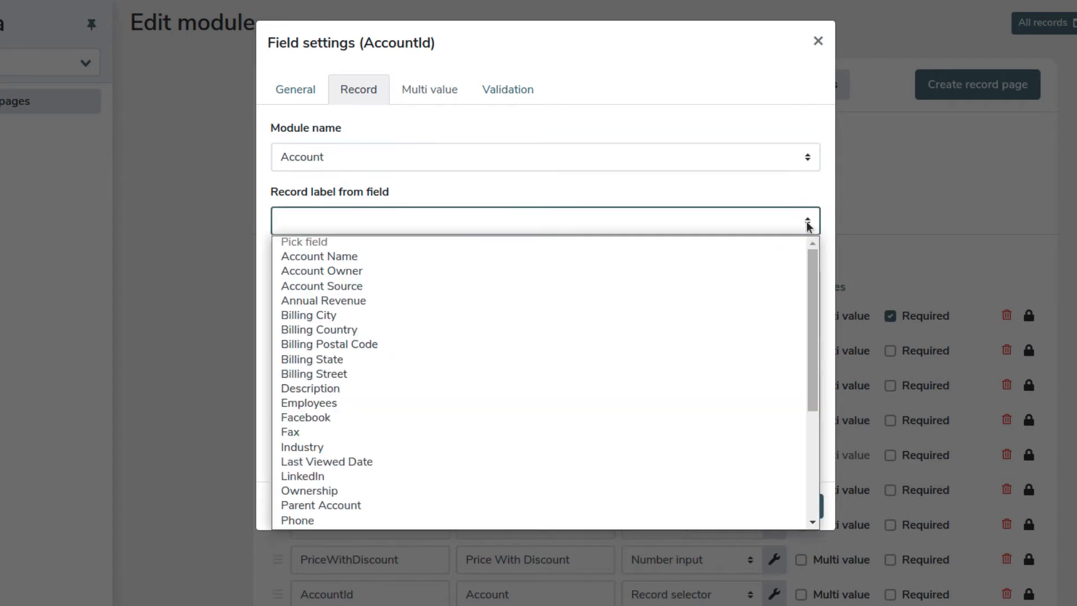
left_click(319, 256)
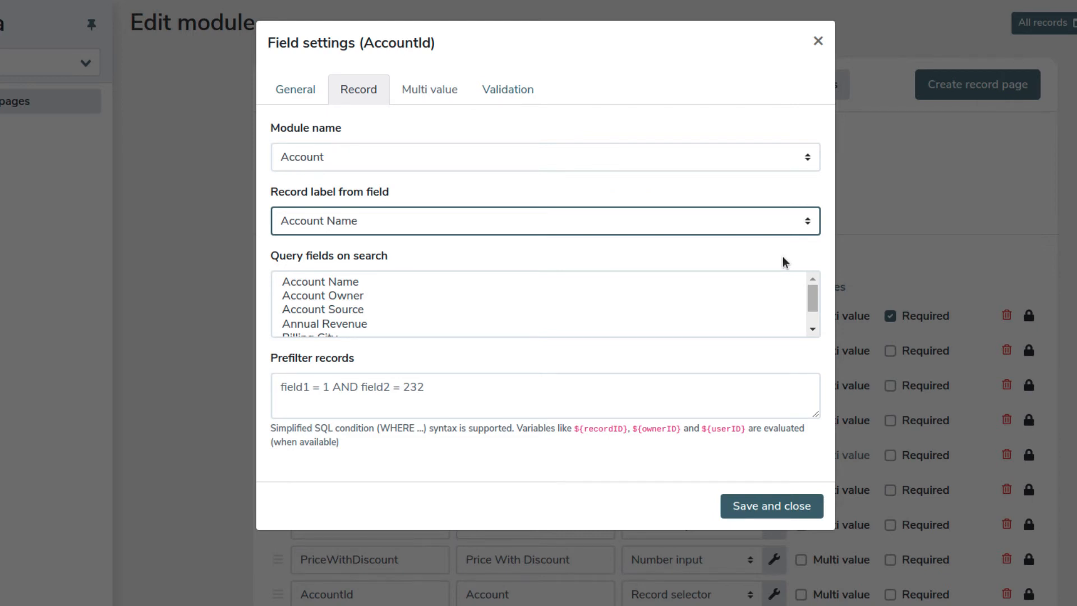
mouse_move(787, 283)
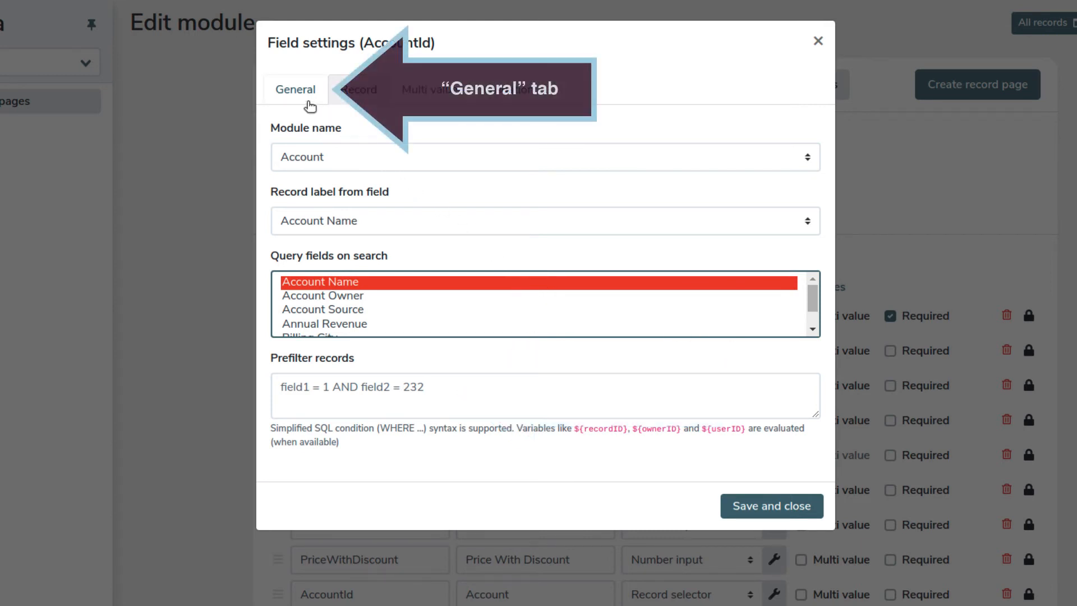
- Save the AccountId field settings and return to the nine-field My Item editor
left_click(295, 90)
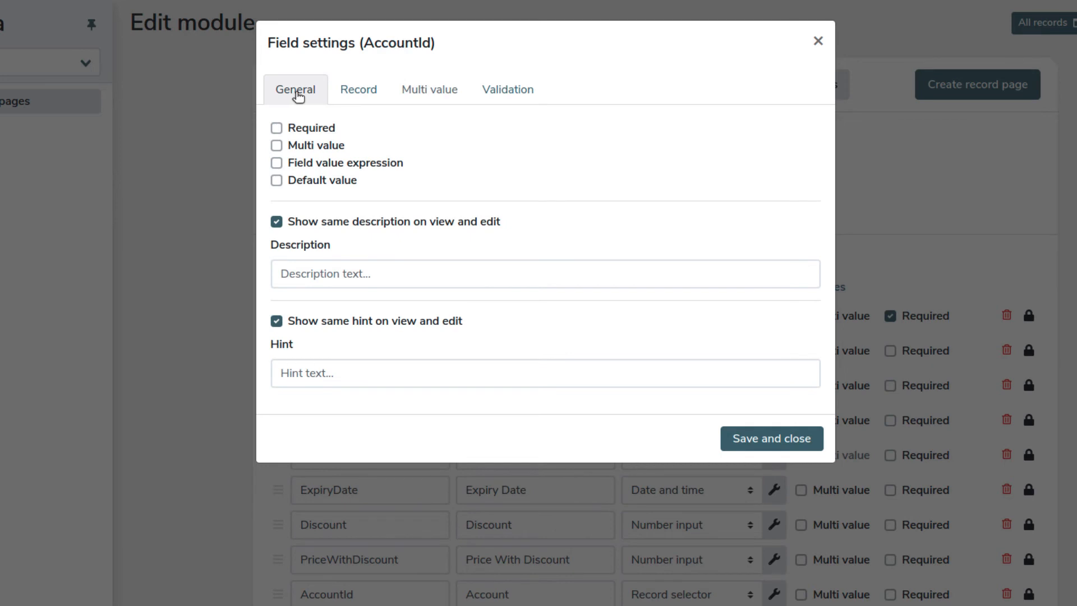
mouse_move(498, 158)
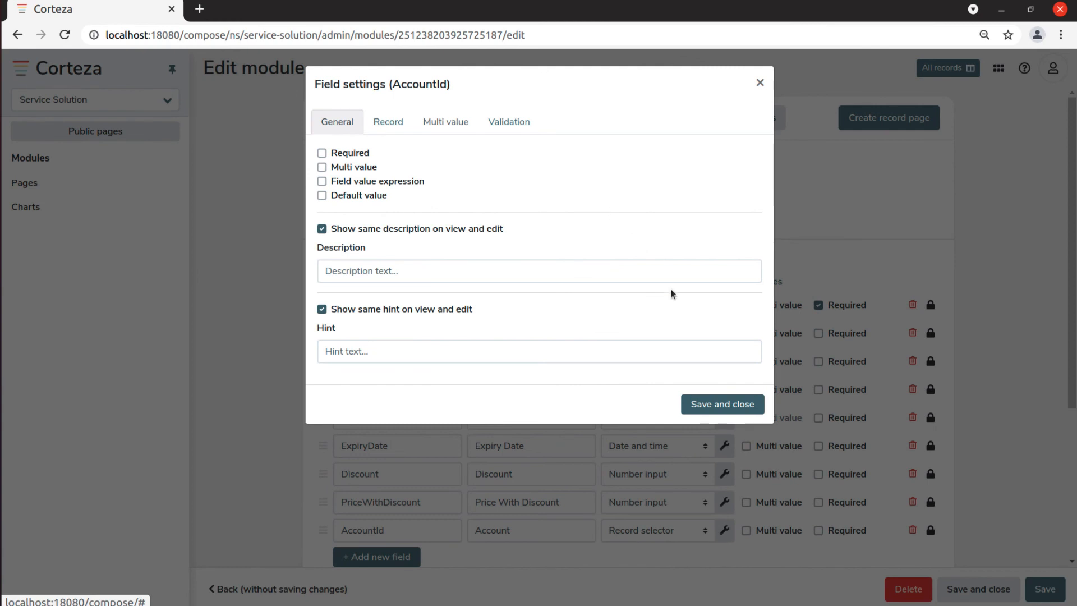
left_click(759, 81)
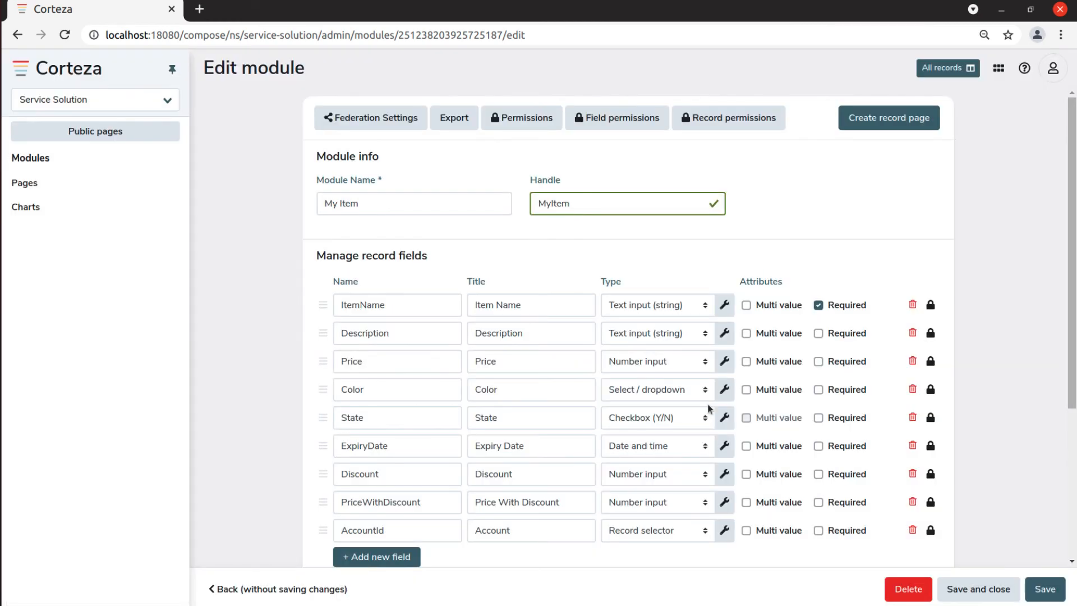
left_click(911, 474)
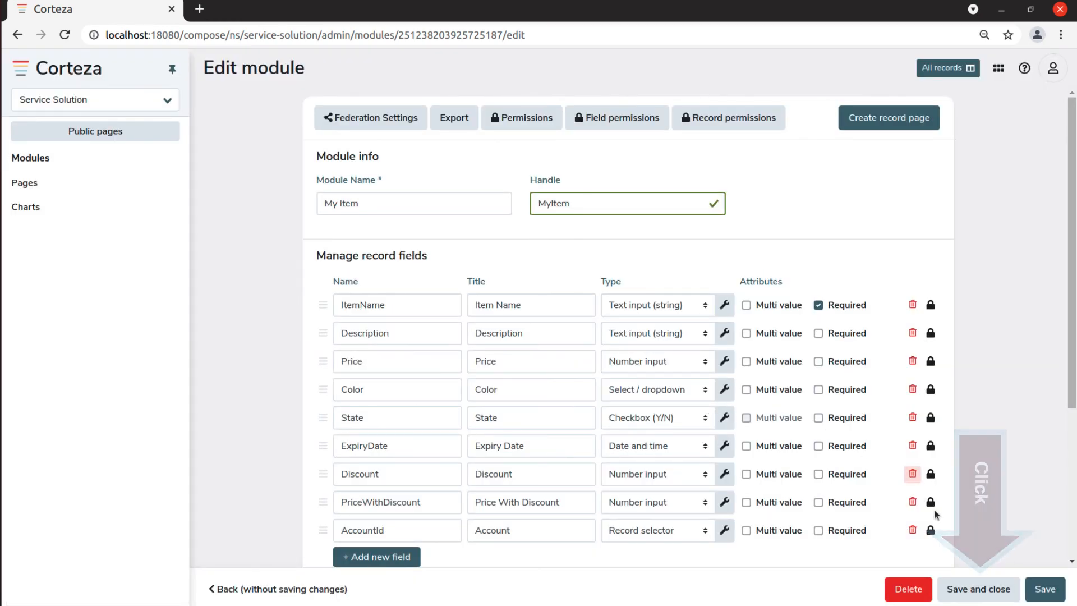